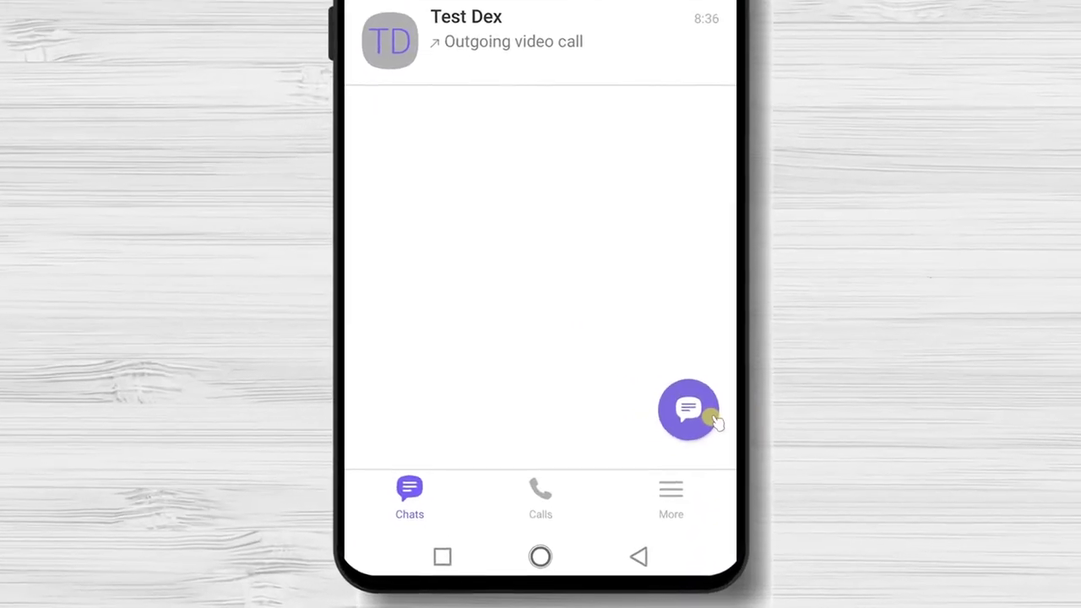
# Start a New Community from the compose button and swipe through the intro pages
pyautogui.click(689, 411)
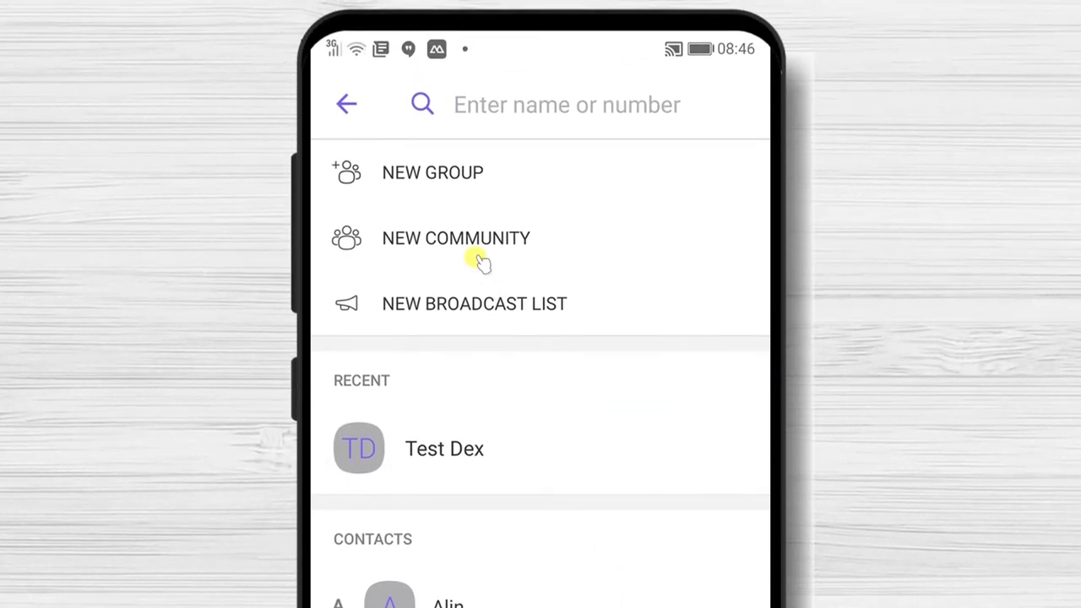
pyautogui.click(456, 236)
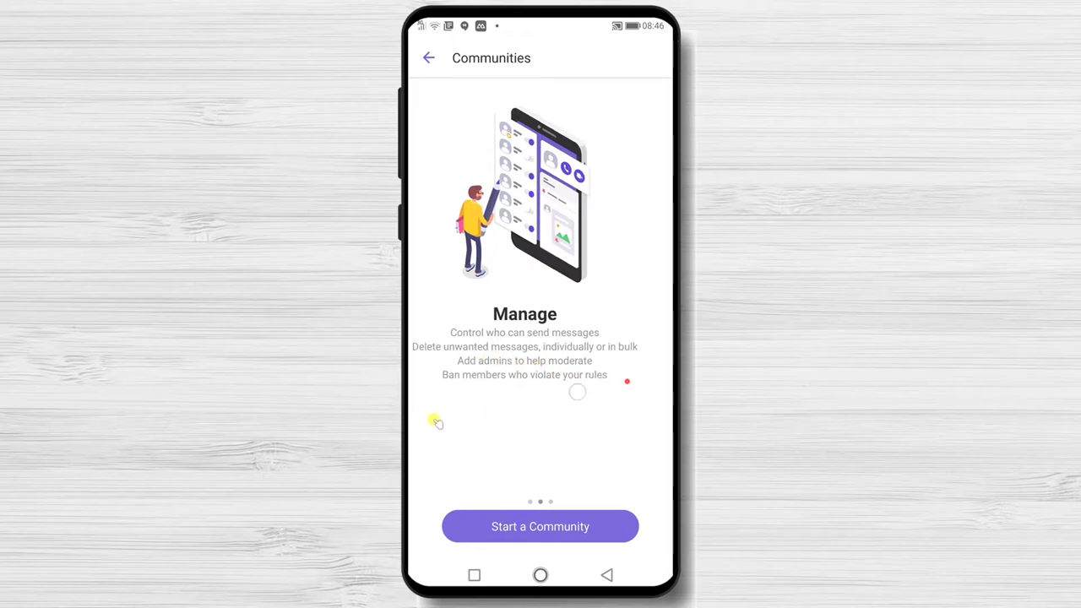
pyautogui.hscroll(-3)
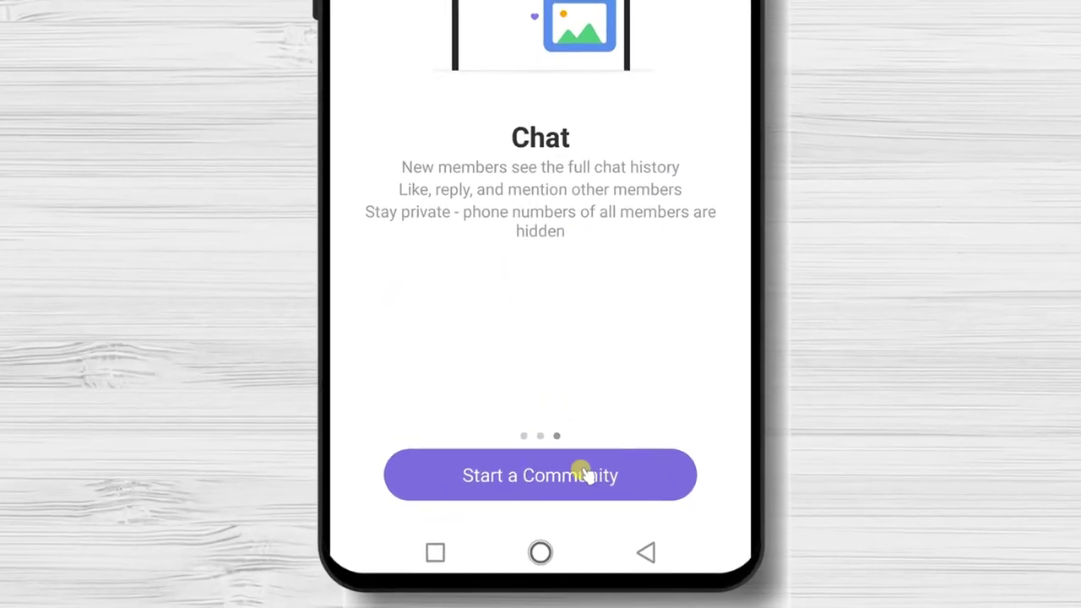
# Fill the community form with name 'Dex How' and About text 'community'
pyautogui.click(540, 475)
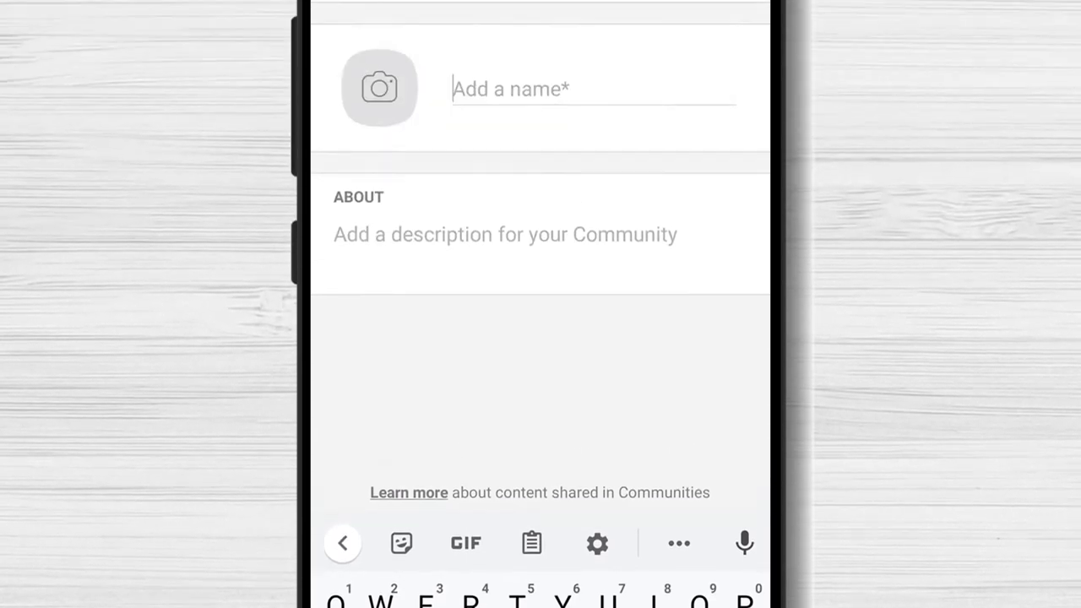
pyautogui.write('Dex H')
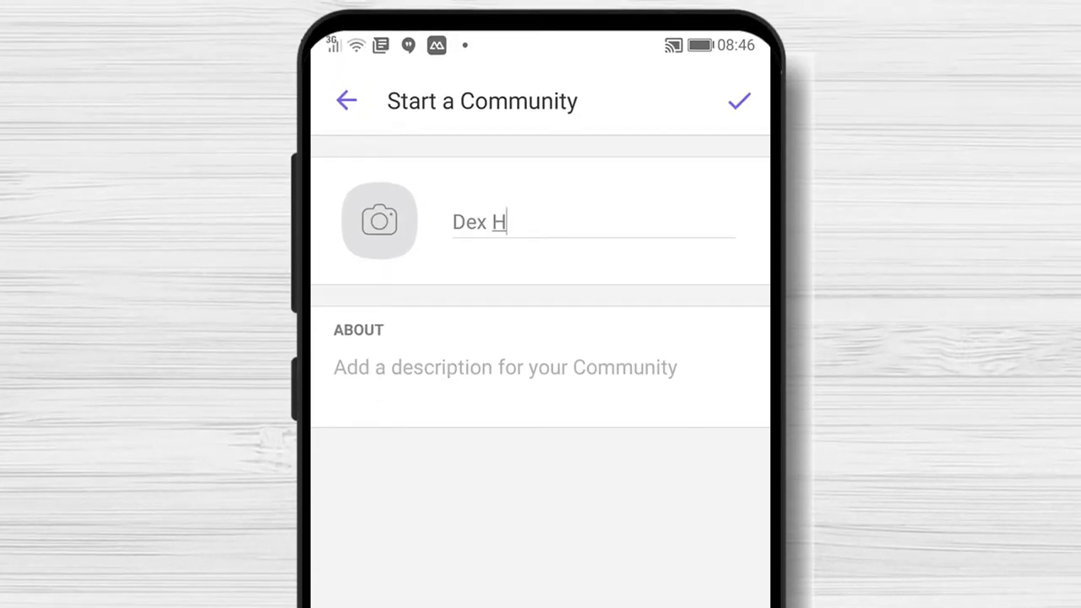
pyautogui.write('ow')
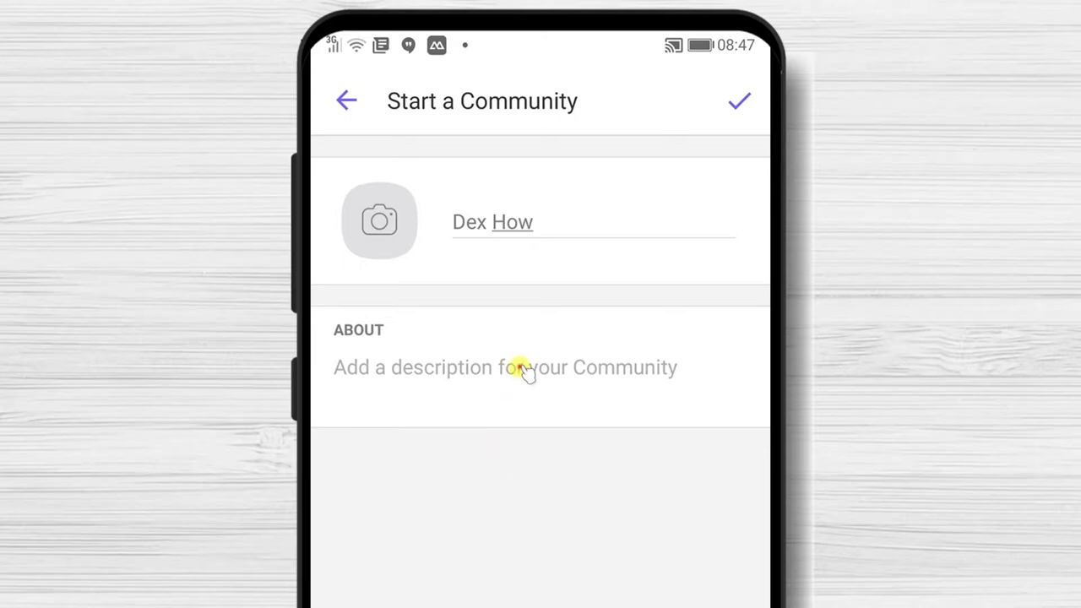
pyautogui.write('community')
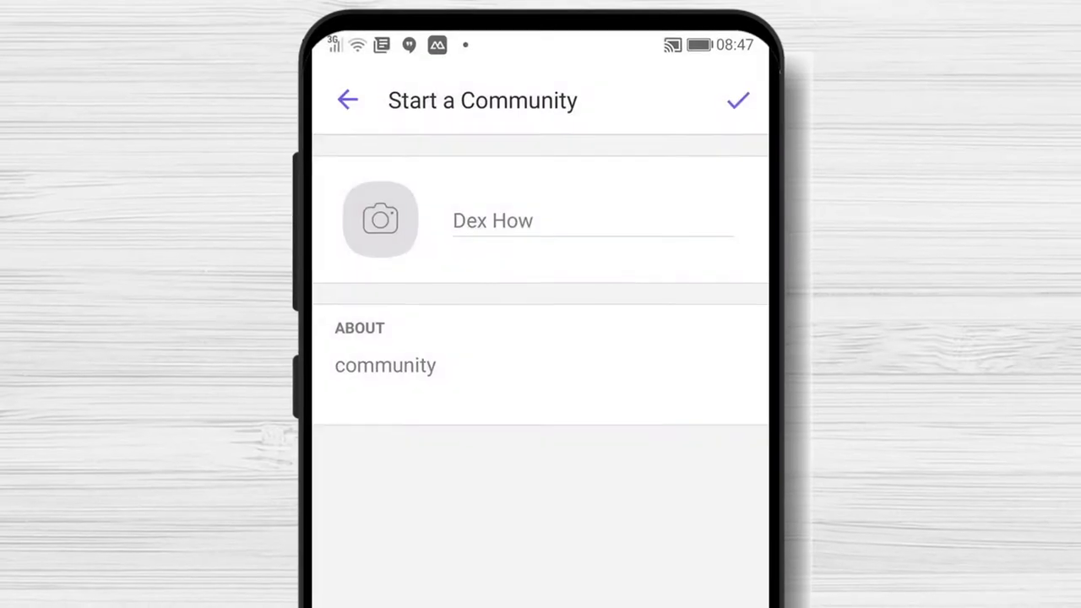
# Create the Dex How community and bring up its Chat info panel
pyautogui.click(736, 100)
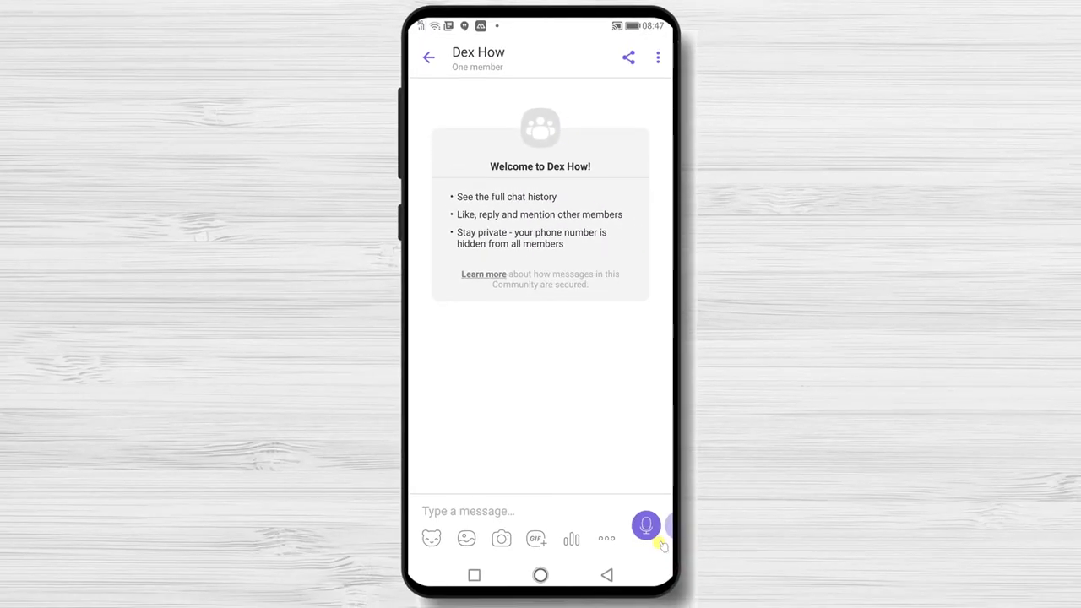
pyautogui.moveTo(558, 310)
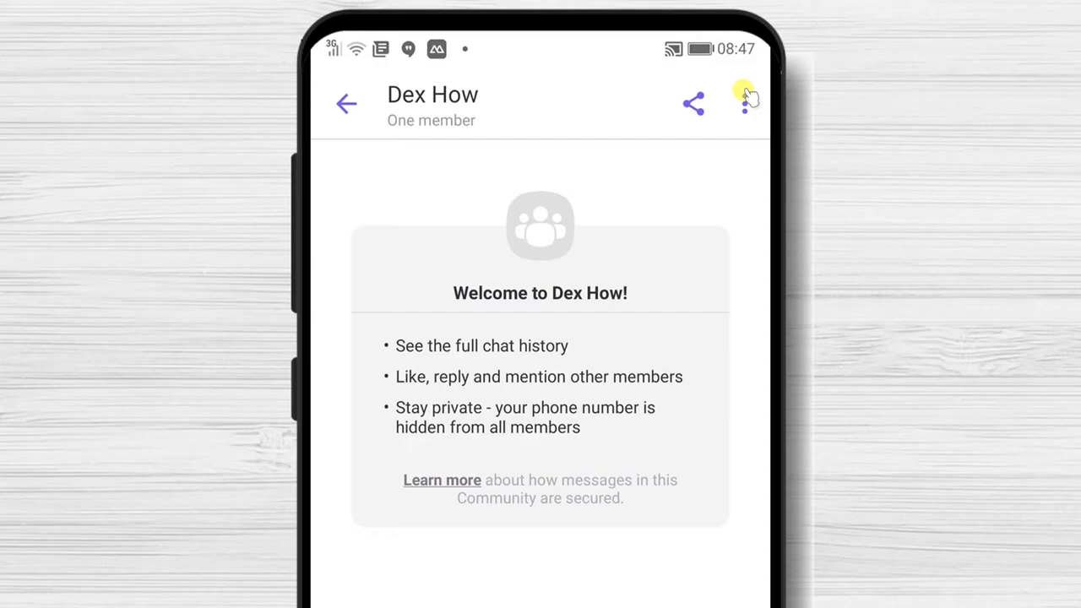
pyautogui.moveTo(743, 96)
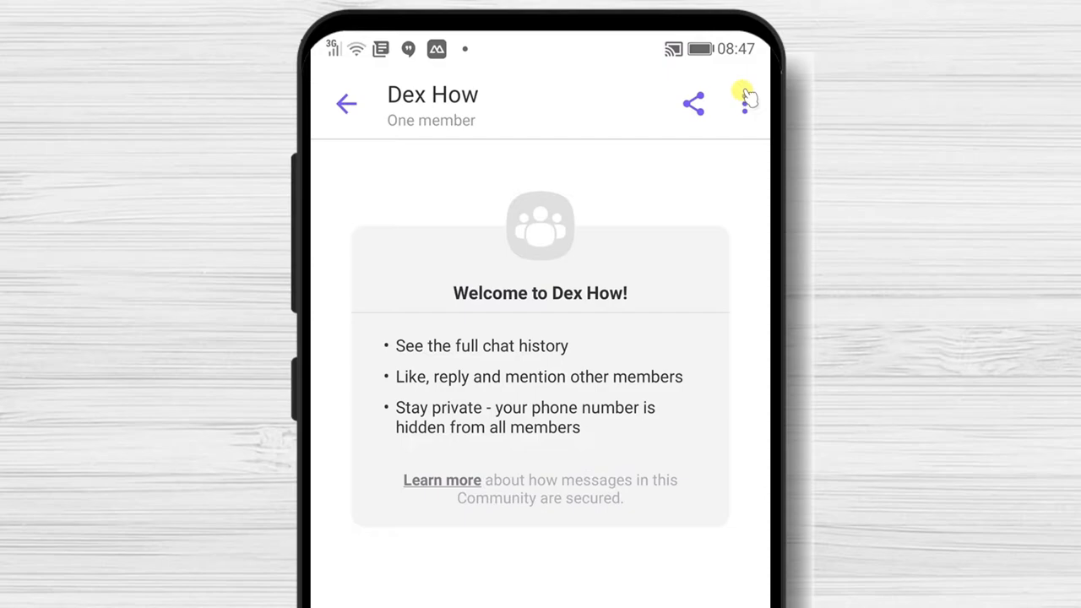
pyautogui.click(743, 104)
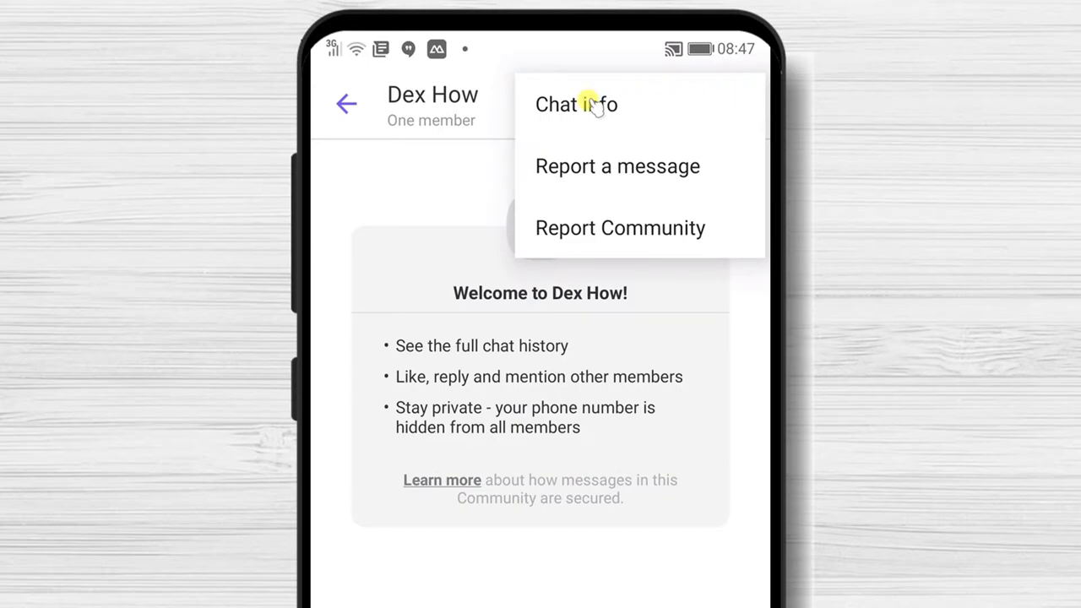
pyautogui.click(578, 105)
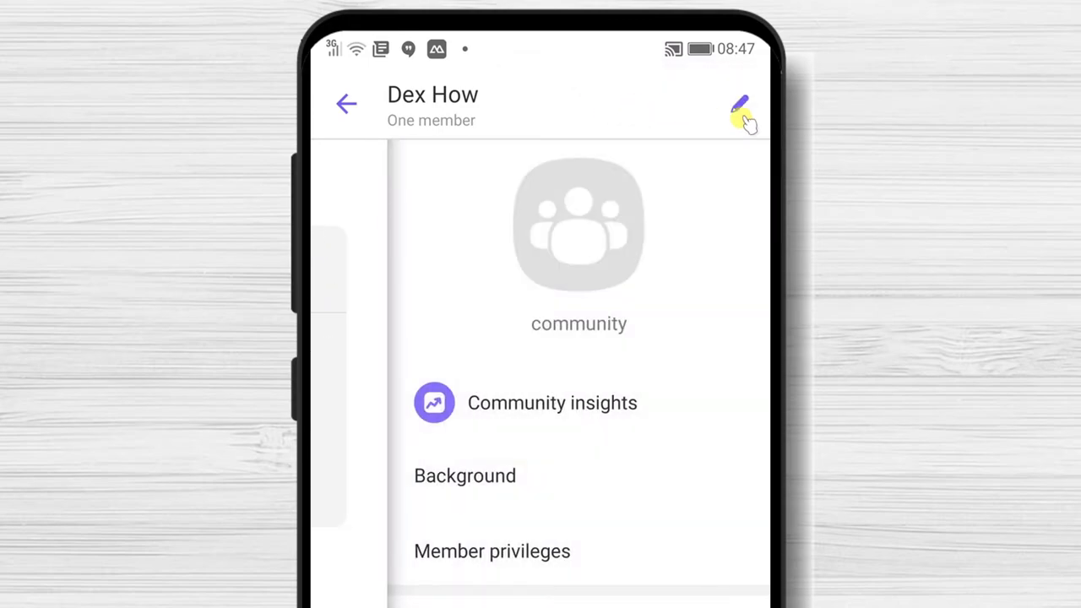
# Set a cartoon gallery photo as the Dex How community picture
pyautogui.click(740, 110)
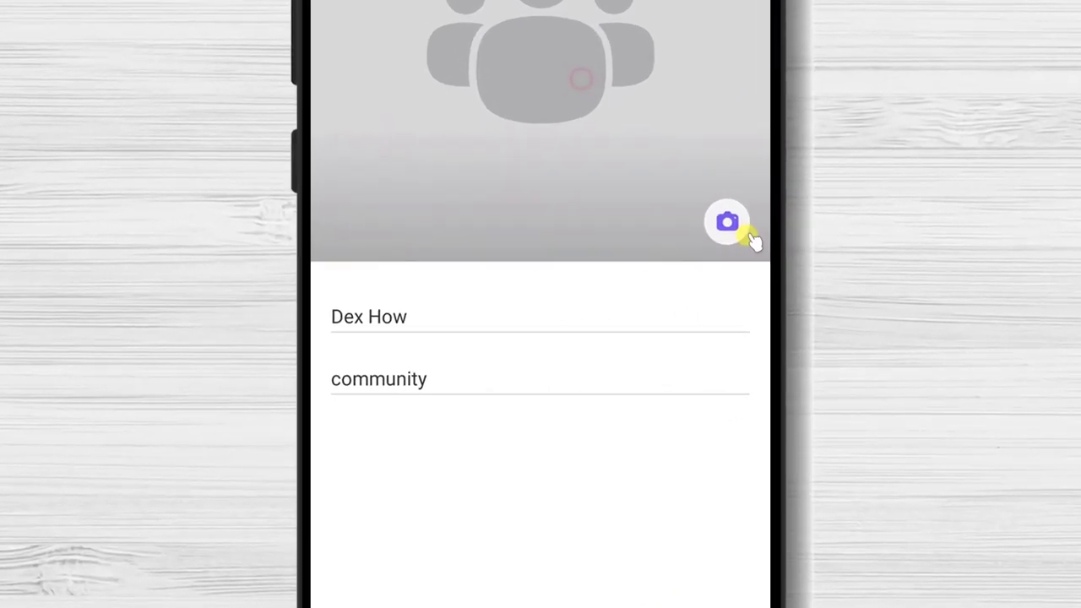
pyautogui.click(726, 222)
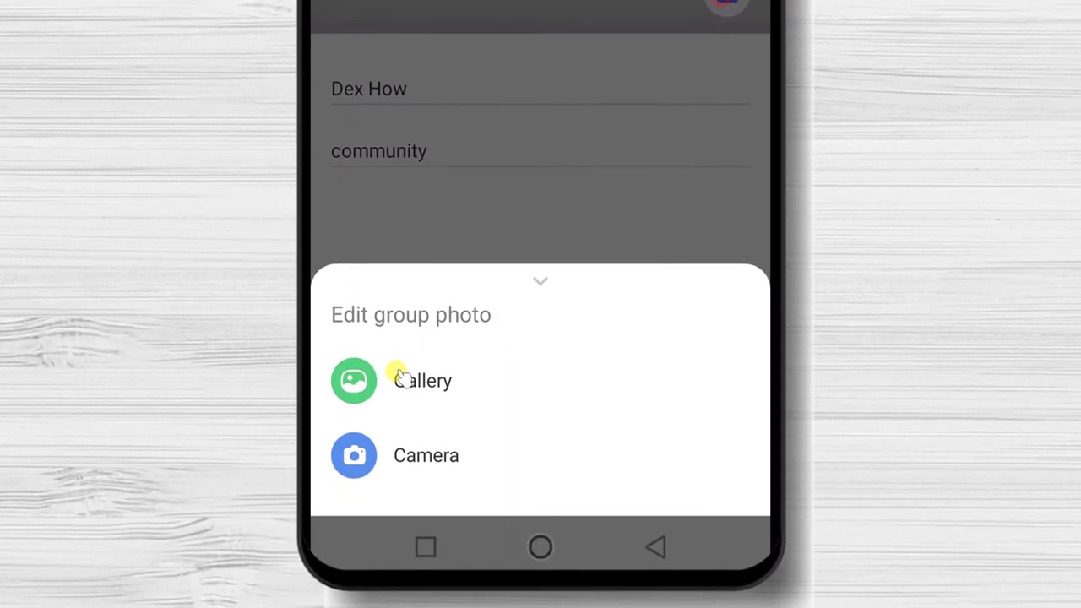
pyautogui.moveTo(445, 412)
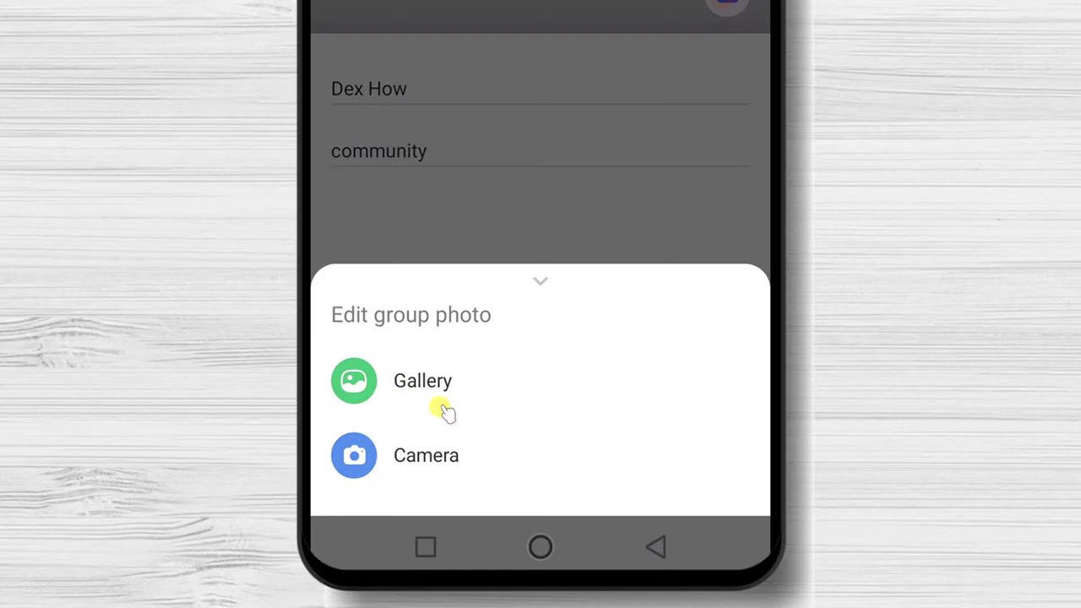
pyautogui.click(422, 380)
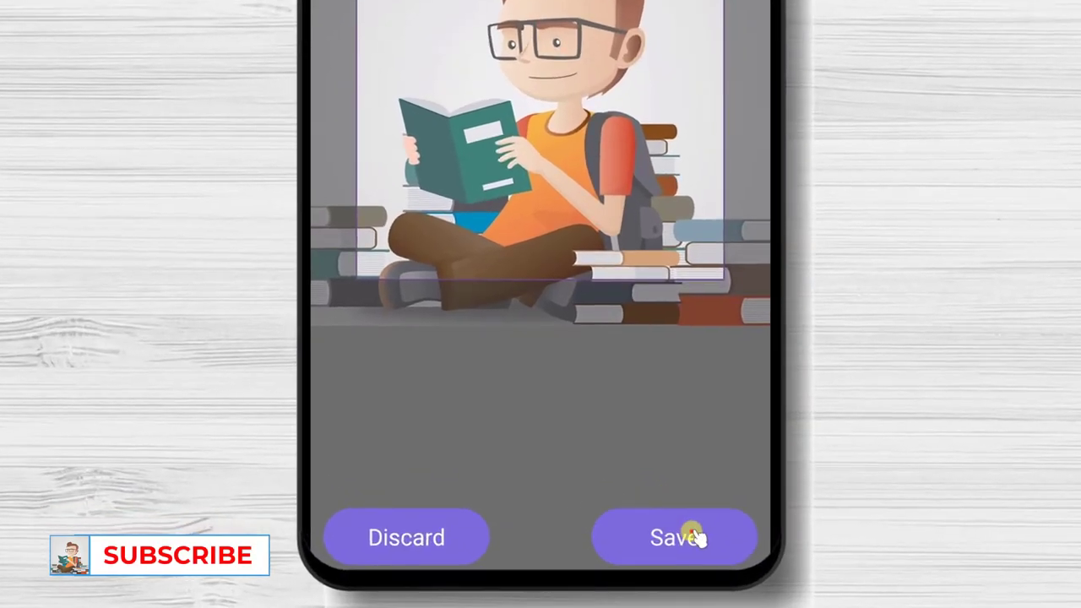
pyautogui.click(676, 537)
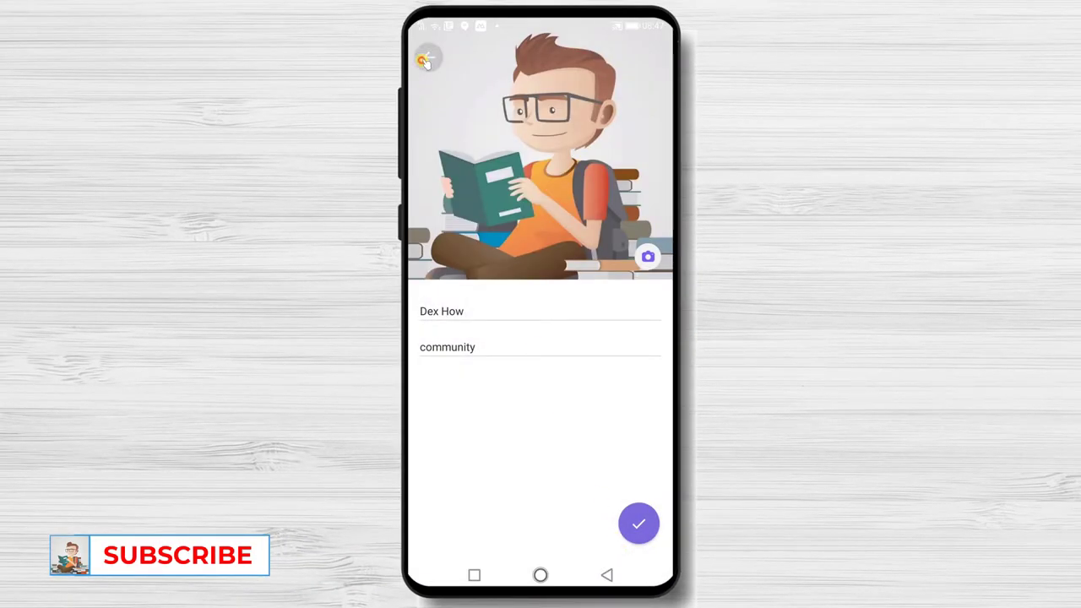
# Confirm the community edits and reach the invite-link sharing options
pyautogui.click(638, 524)
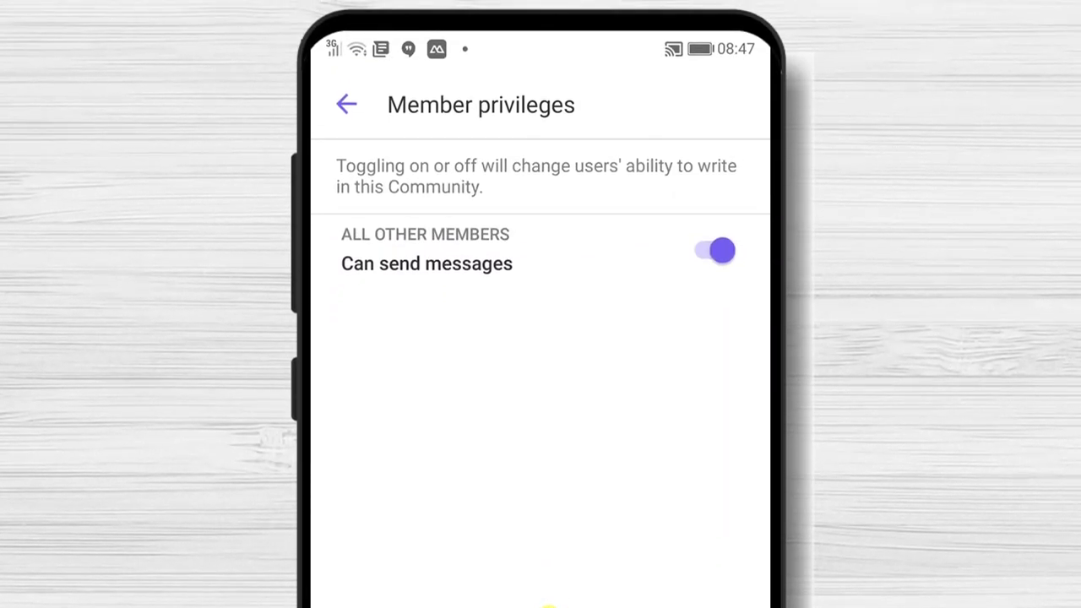
pyautogui.click(346, 105)
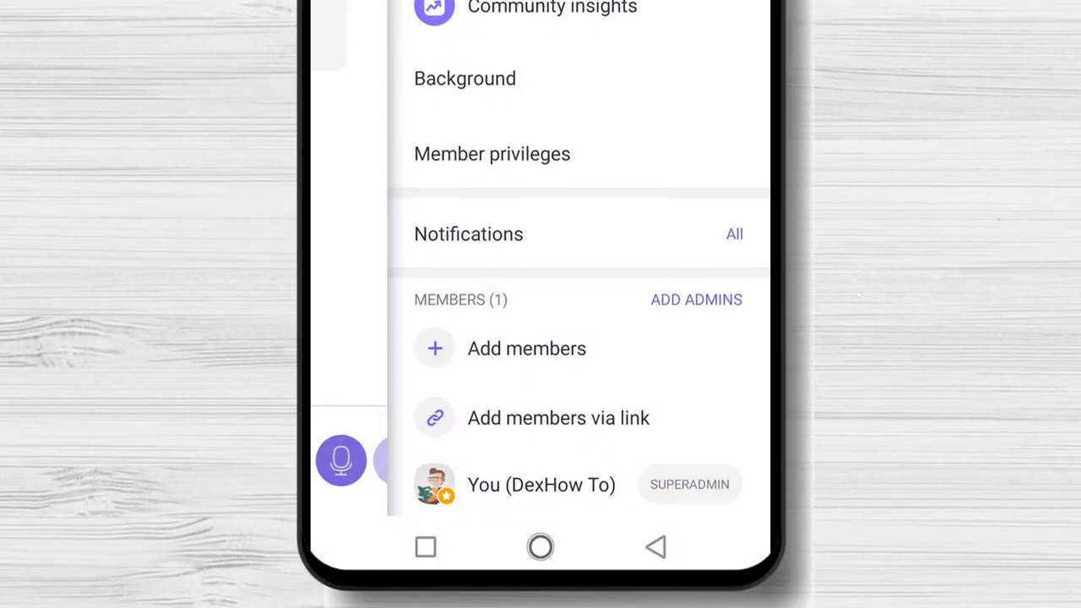
pyautogui.moveTo(605, 351)
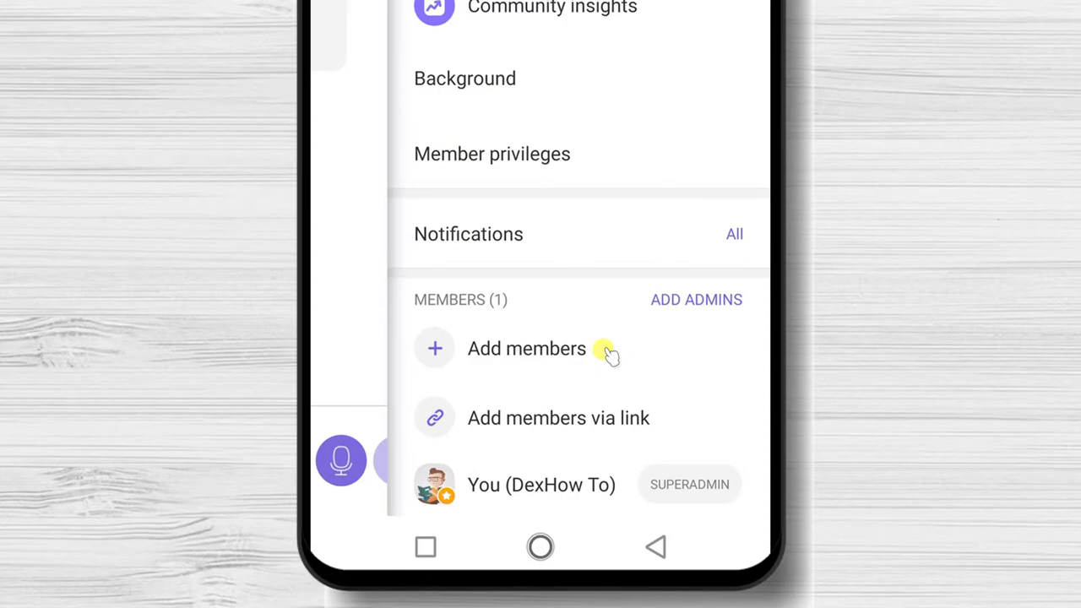
pyautogui.scroll(-3)
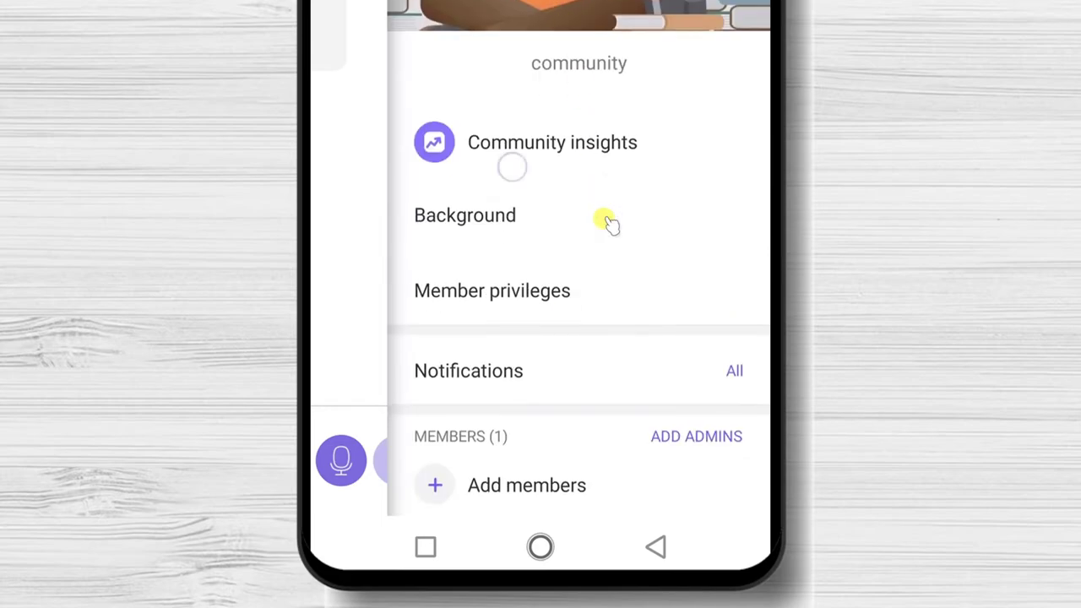
pyautogui.scroll(-3)
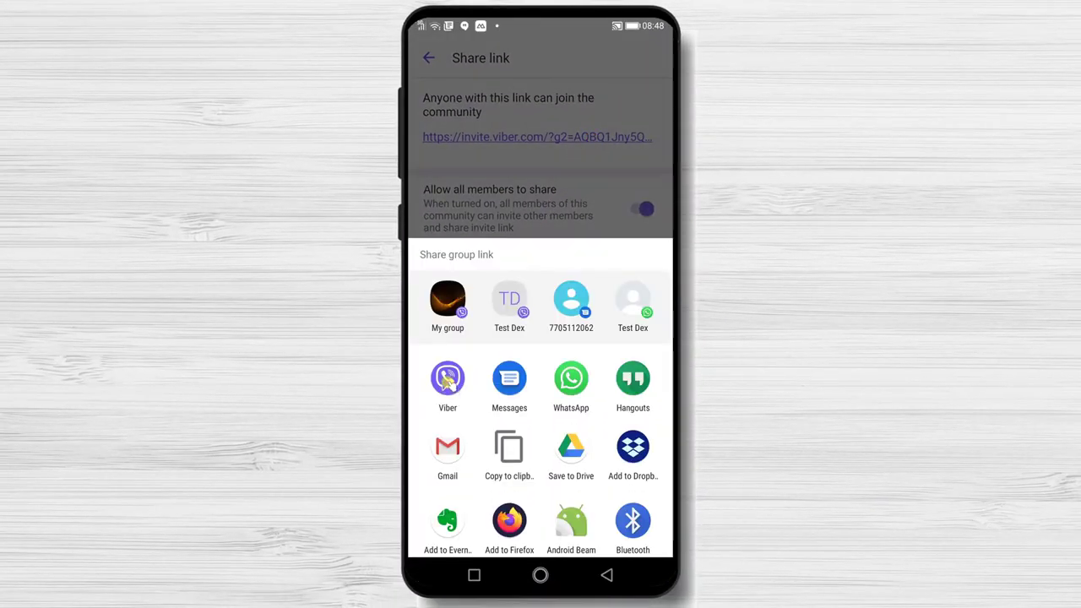
# Send the Dex How invite link to Test Dex through Viber
pyautogui.click(448, 379)
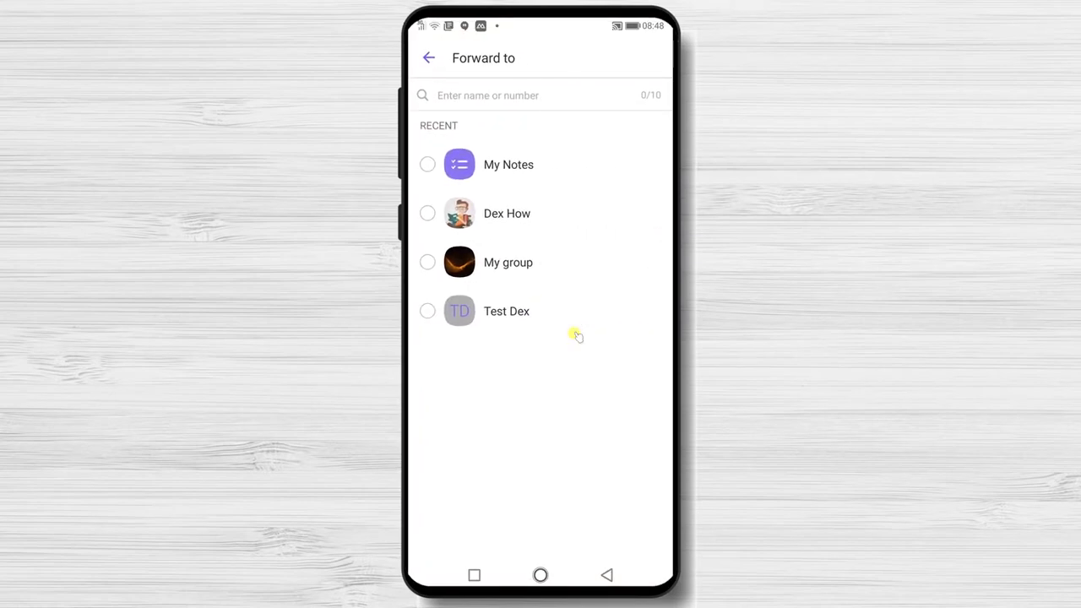
pyautogui.click(428, 310)
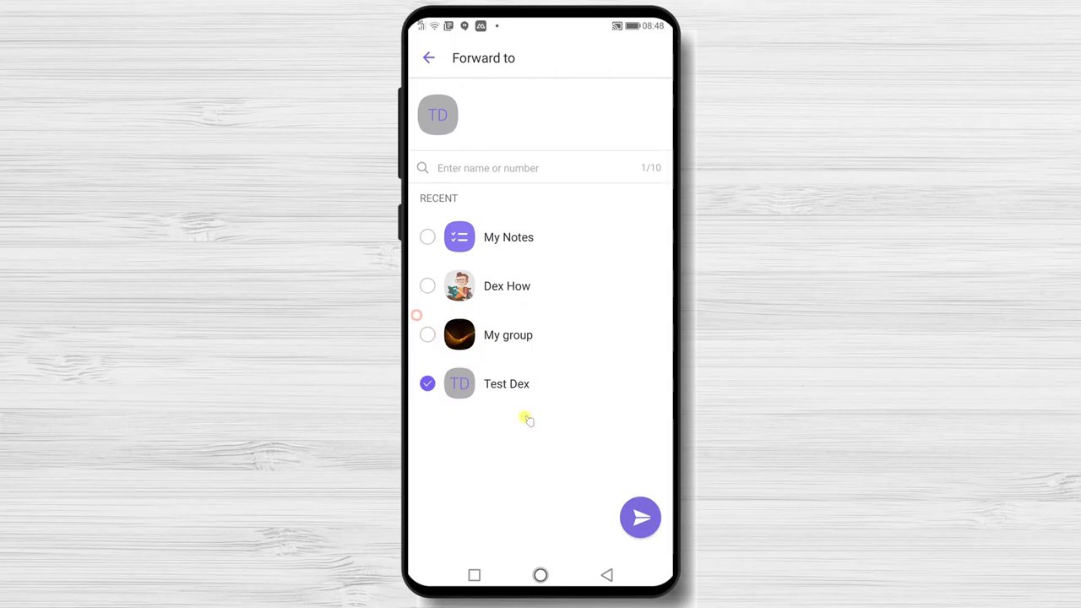
pyautogui.click(638, 517)
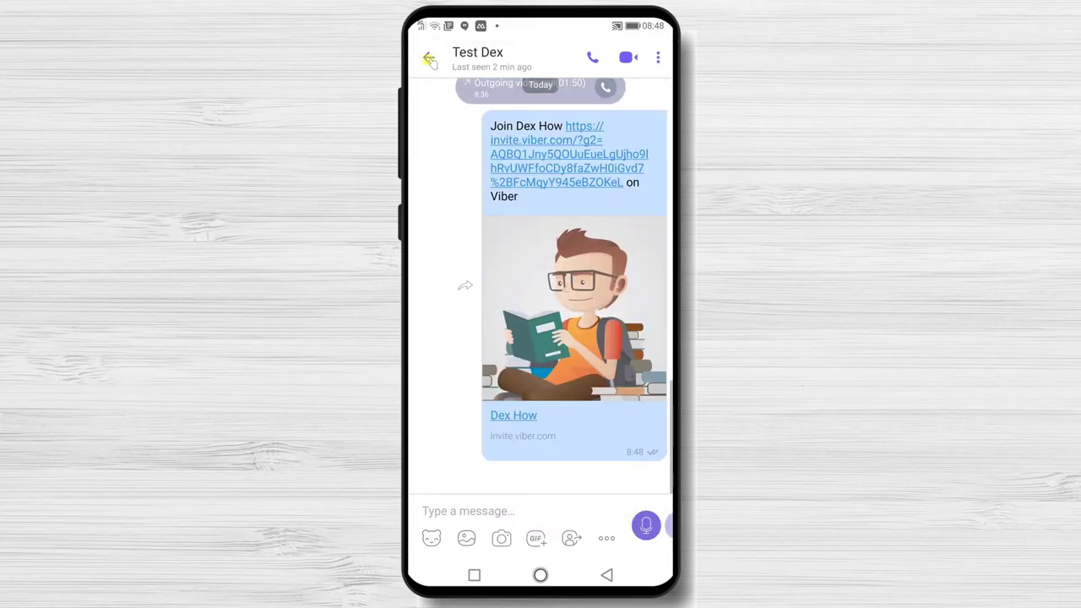
pyautogui.click(429, 57)
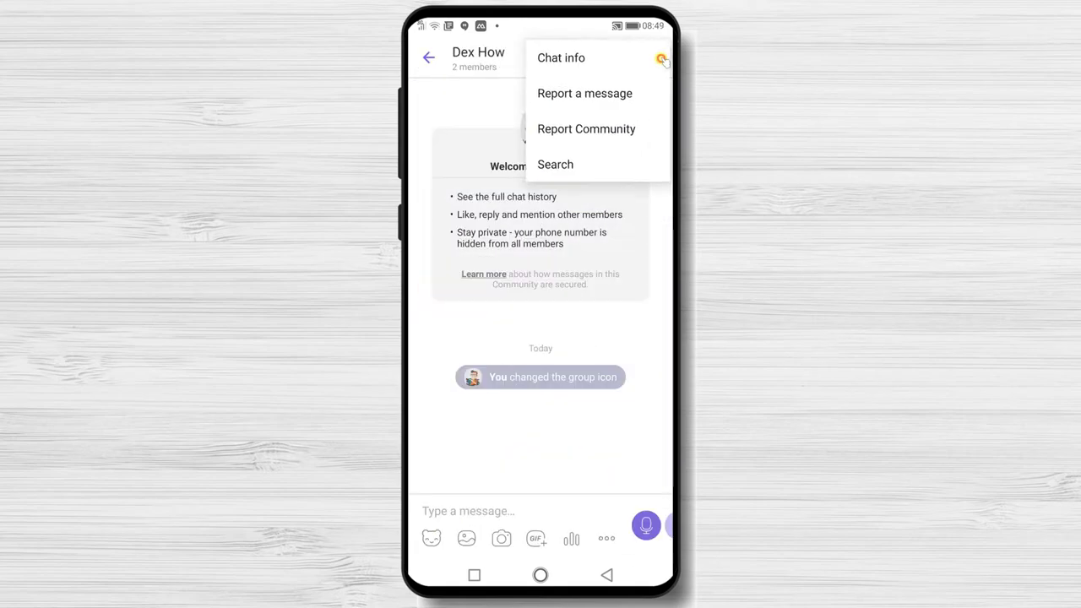
# Remove Test Dex from the community via the full members list
pyautogui.click(560, 57)
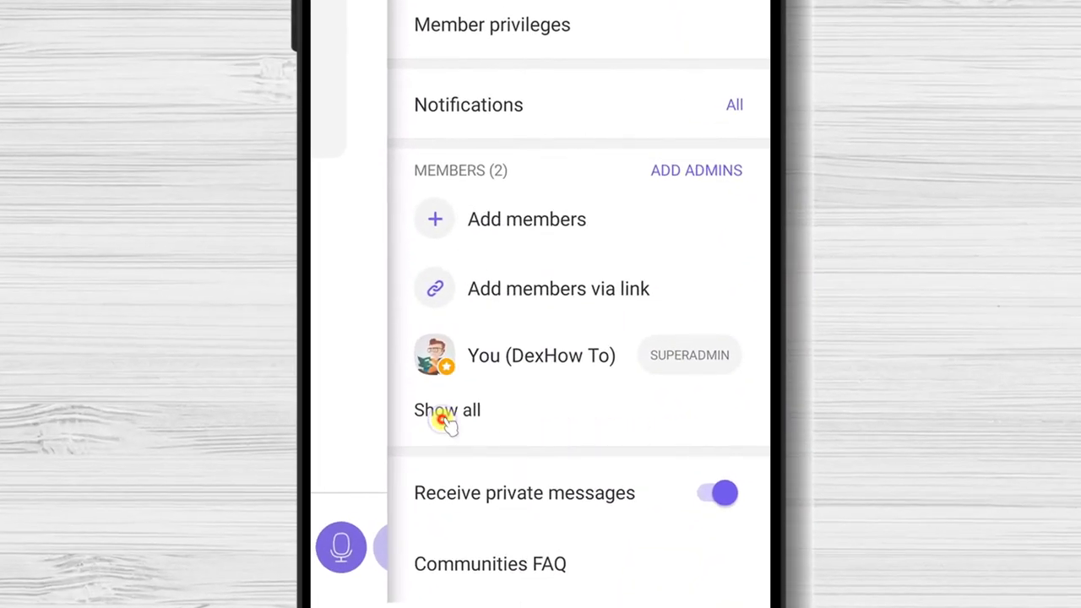
pyautogui.click(446, 410)
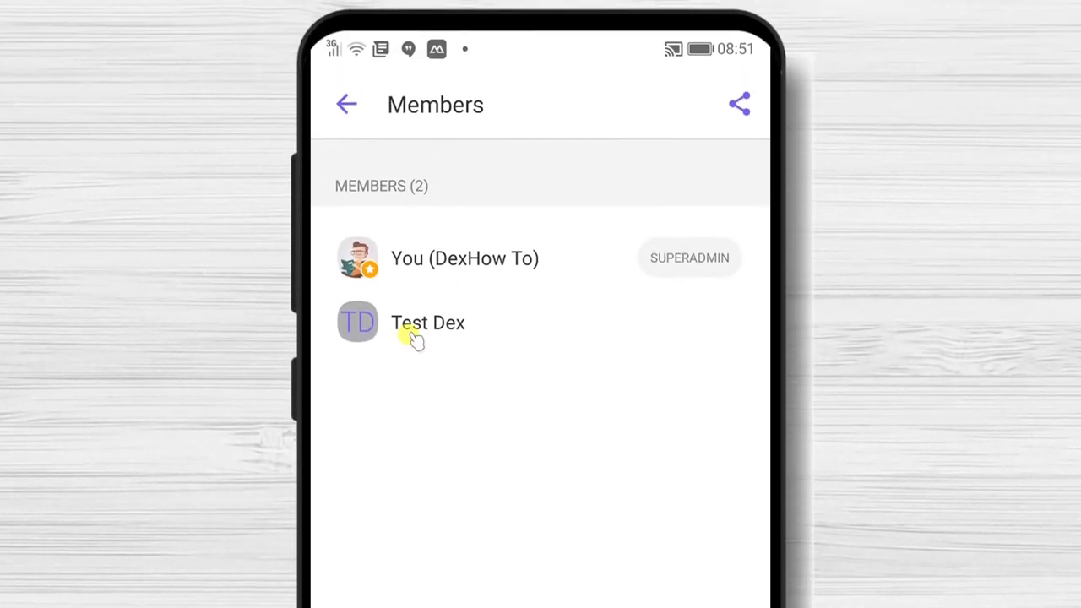
pyautogui.click(429, 321)
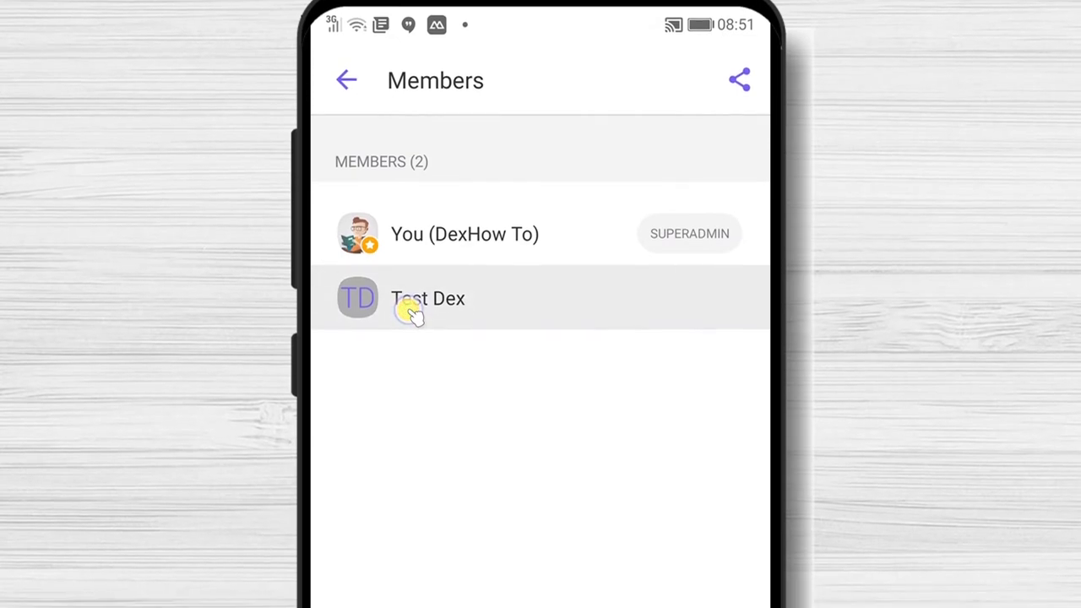
pyautogui.click(427, 298)
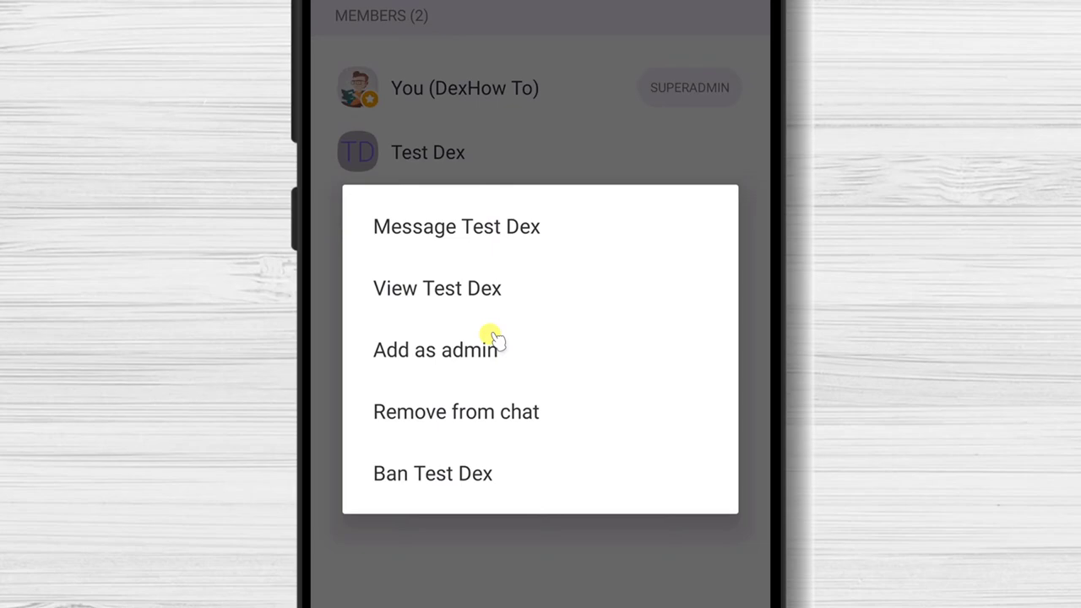
pyautogui.click(435, 350)
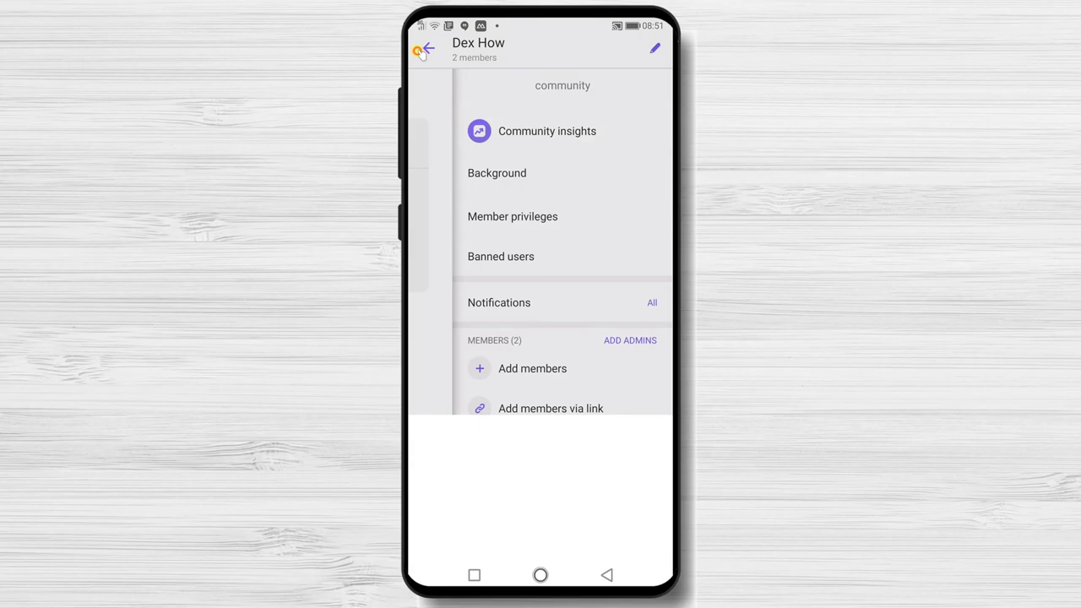
pyautogui.click(425, 48)
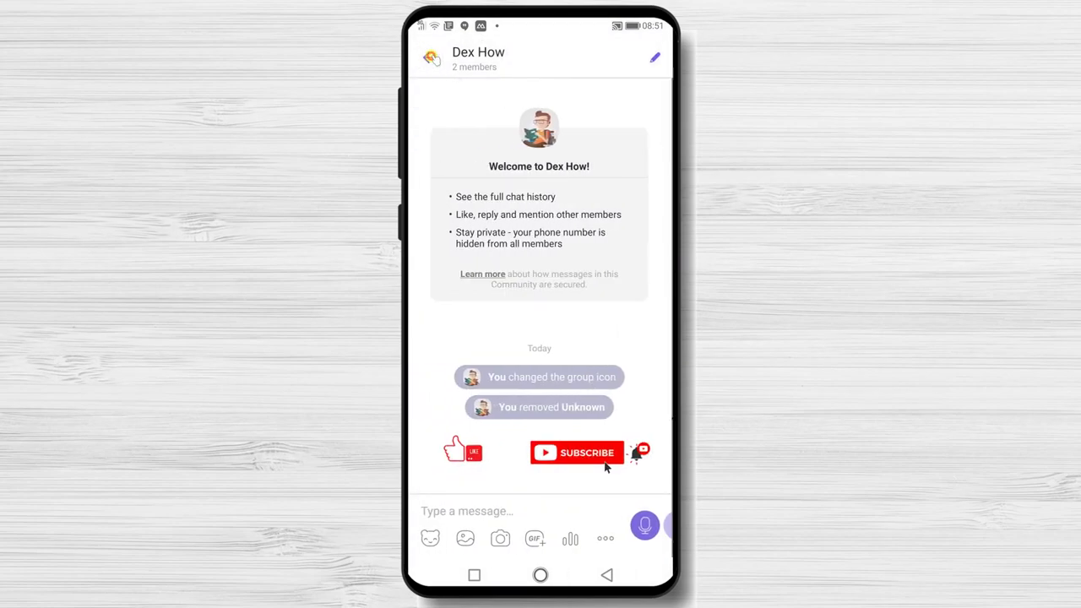